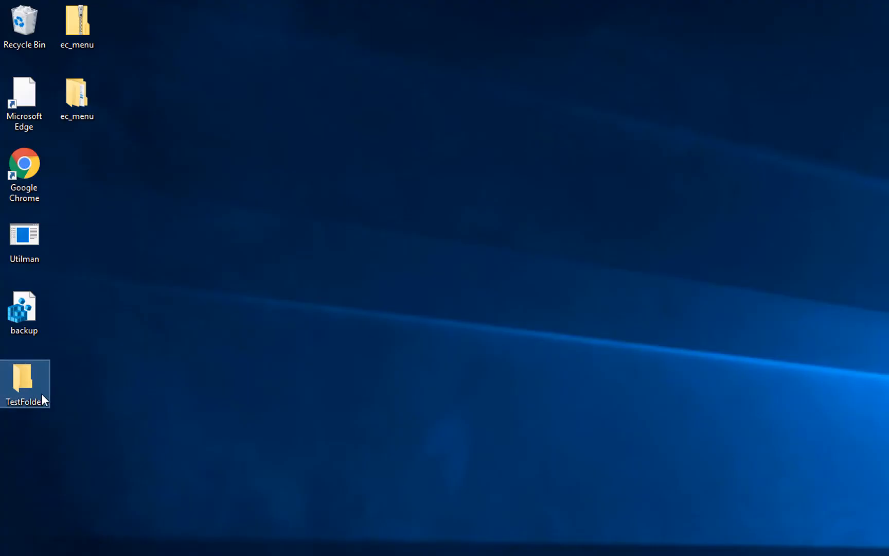
{"action": "mouse_move", "coordinate": [25, 379]}
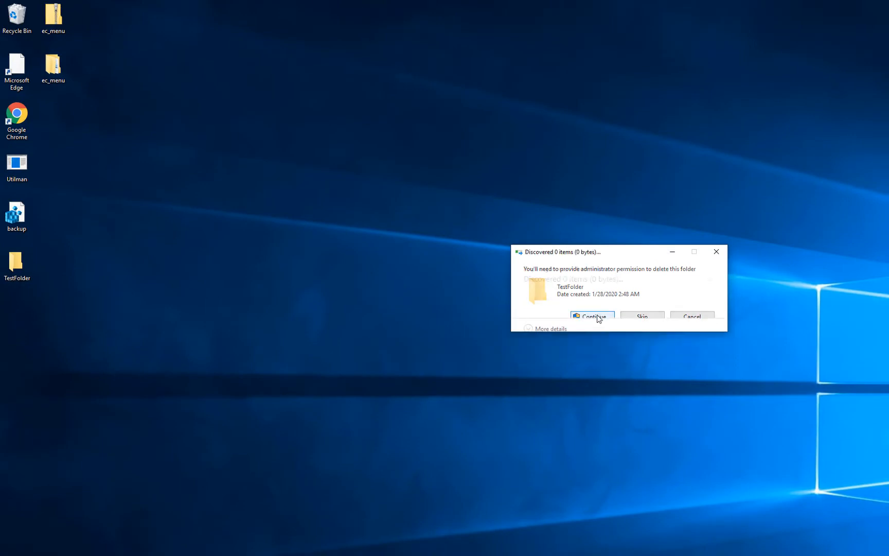
Step: Abandon the earlier denied attempt to delete the folder
{"action": "left_click", "coordinate": [592, 316]}
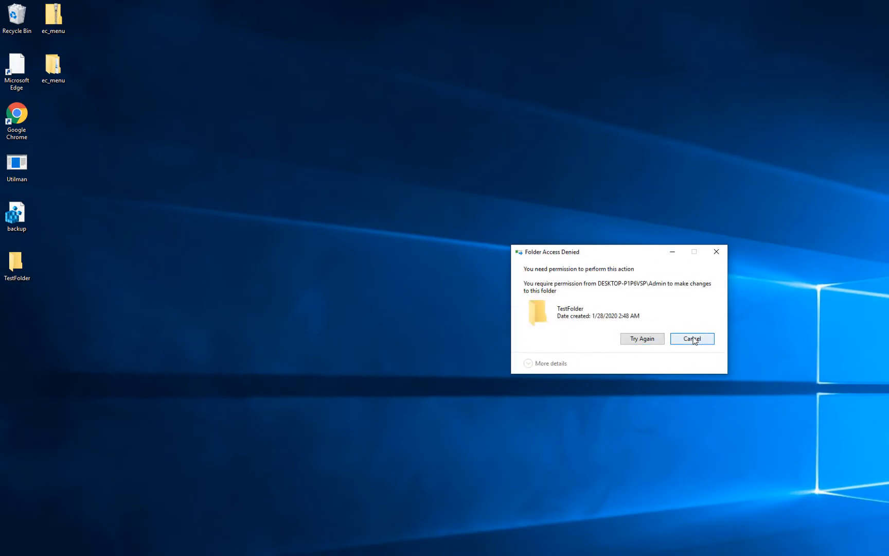
{"action": "left_click", "coordinate": [691, 338]}
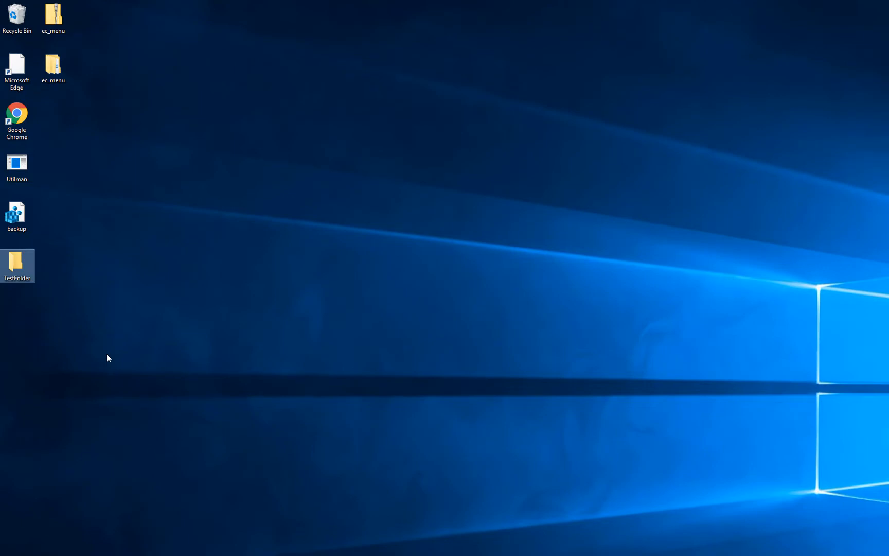
Step: Launch Edge and browse Sordum's Easy Context Menu v1.6 page from the Bing results
{"action": "double_click", "coordinate": [16, 71]}
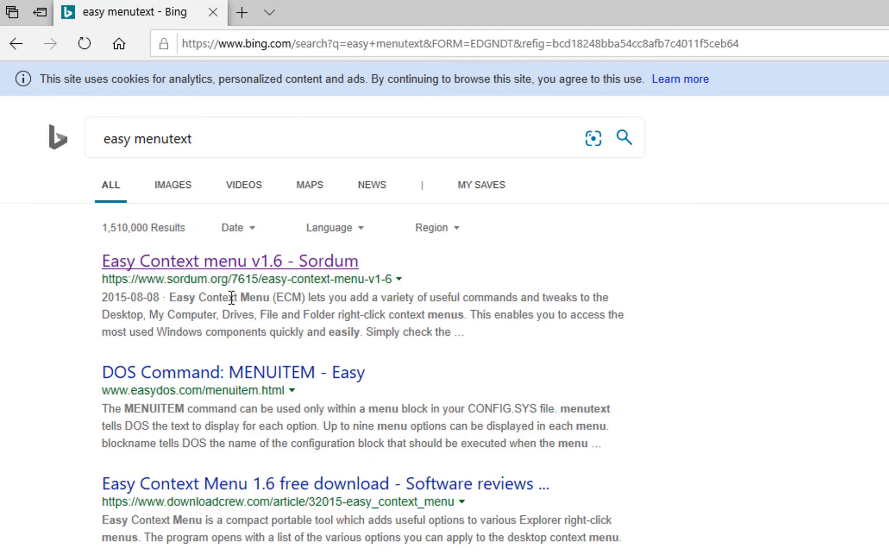
{"action": "left_click", "coordinate": [229, 260]}
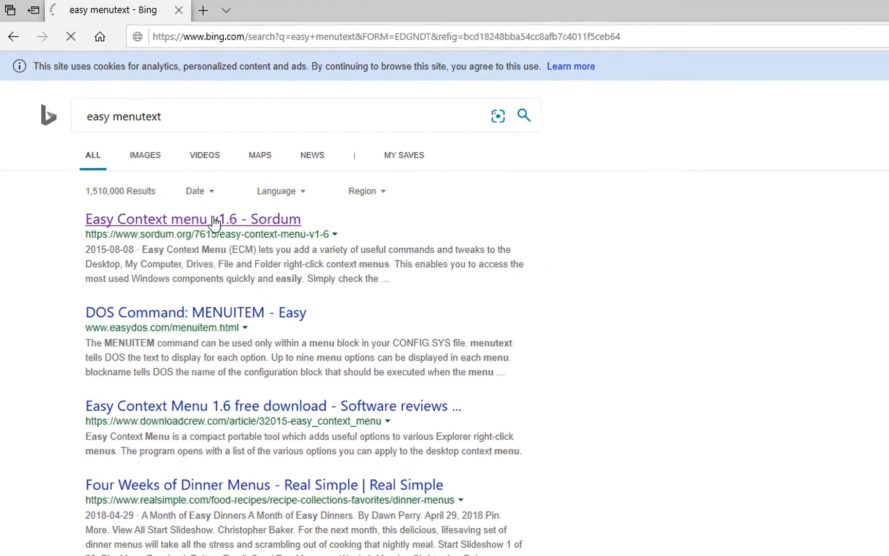
{"action": "left_click", "coordinate": [193, 219]}
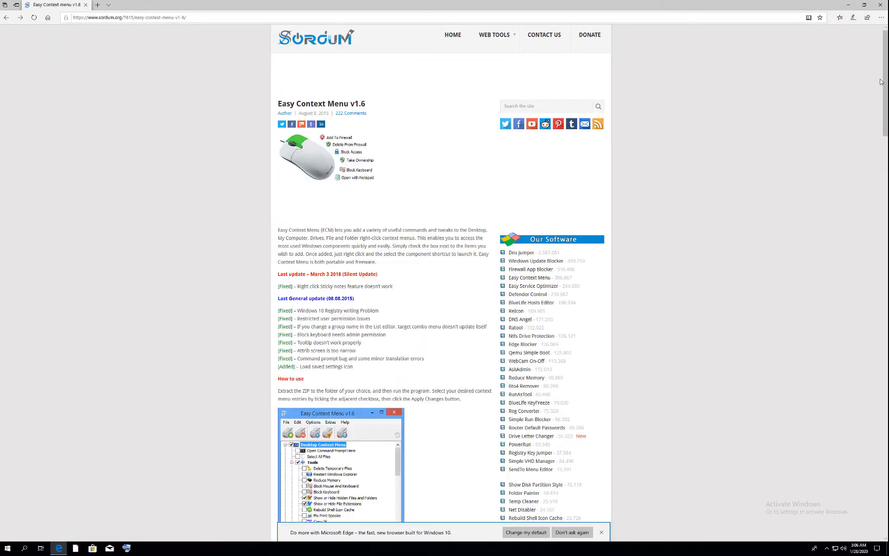
{"action": "scroll", "scroll_direction": "down", "scroll_amount": 3}
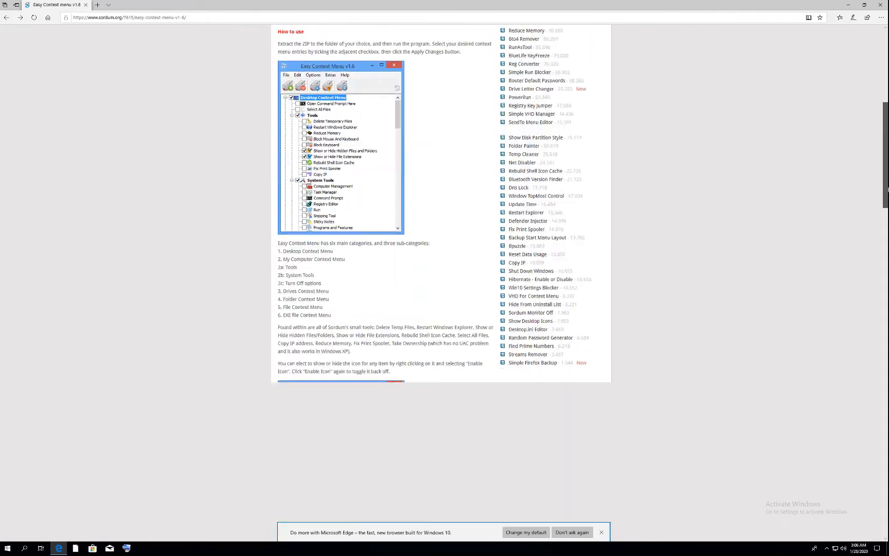
{"action": "scroll", "scroll_direction": "down", "scroll_amount": 3}
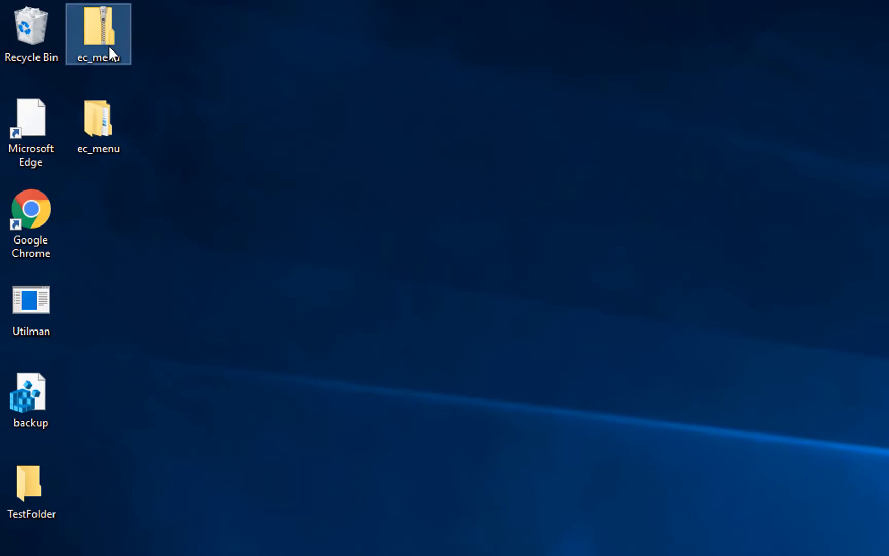
Step: Extract the ec_menu archive and reach EcMenu_x64 inside the EcMenu_v1.6 folder
{"action": "right_click", "coordinate": [98, 34]}
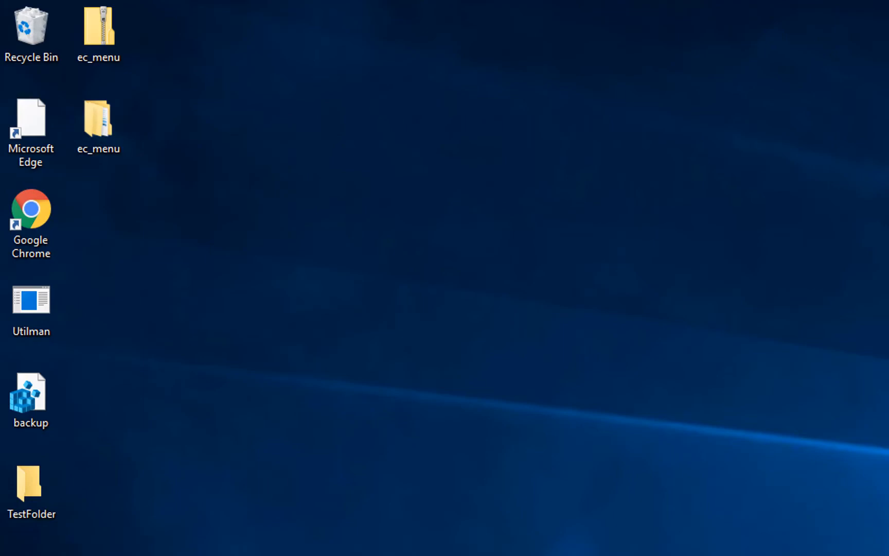
{"action": "left_click", "coordinate": [95, 116]}
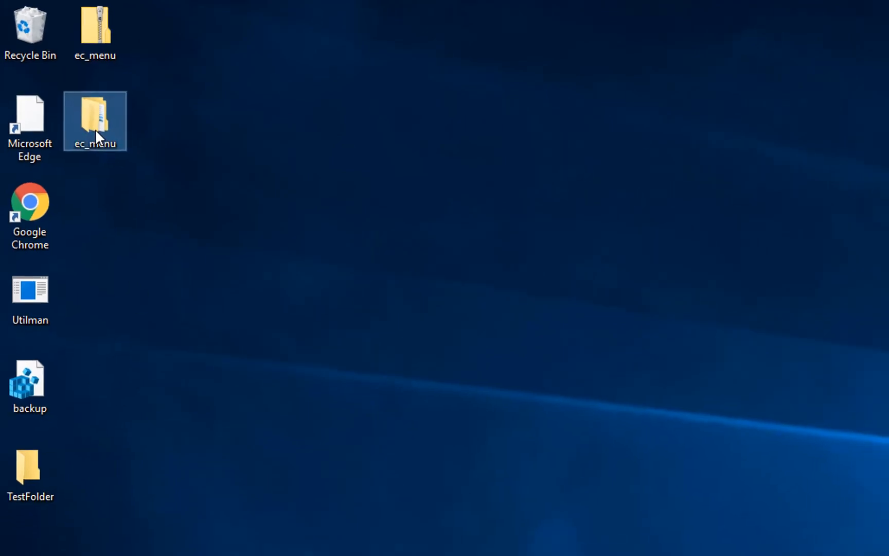
{"action": "double_click", "coordinate": [94, 119]}
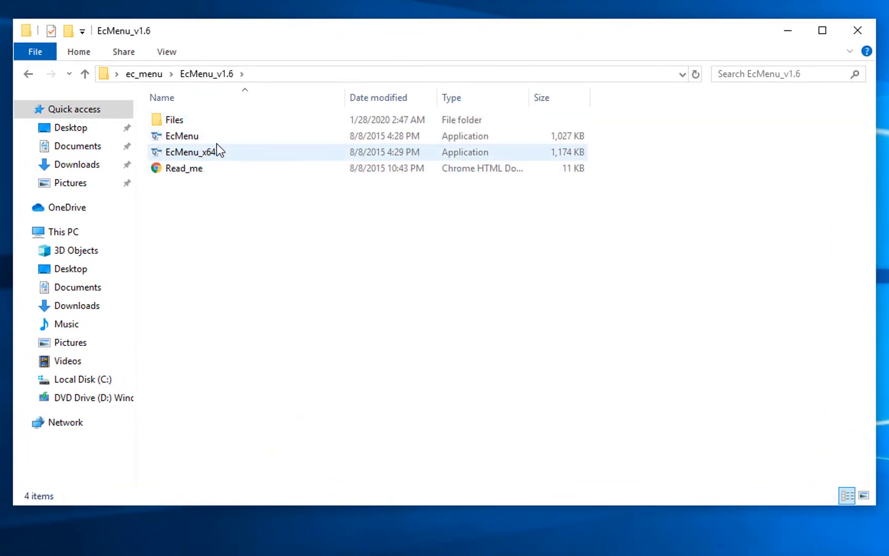
{"action": "left_click", "coordinate": [181, 135]}
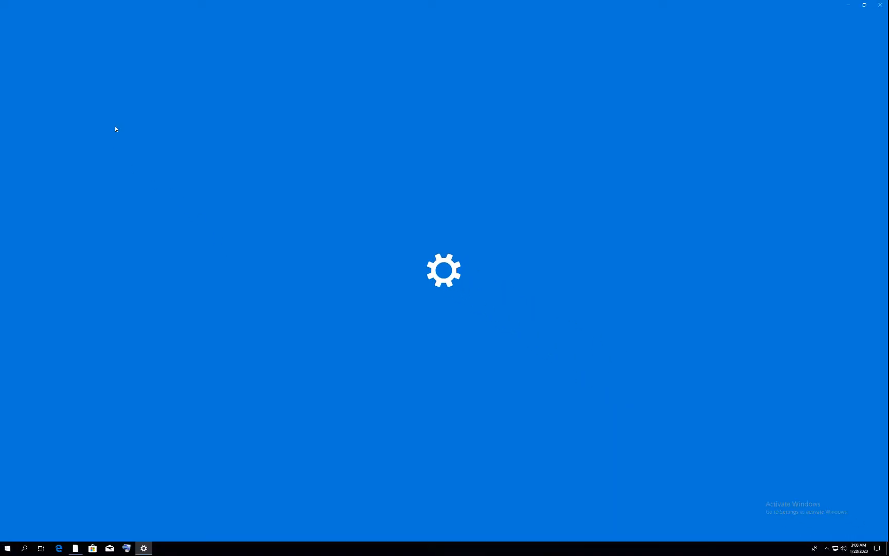
Step: Search Settings for 'icons' and reach the Themes personalization page
{"action": "left_click", "coordinate": [143, 547]}
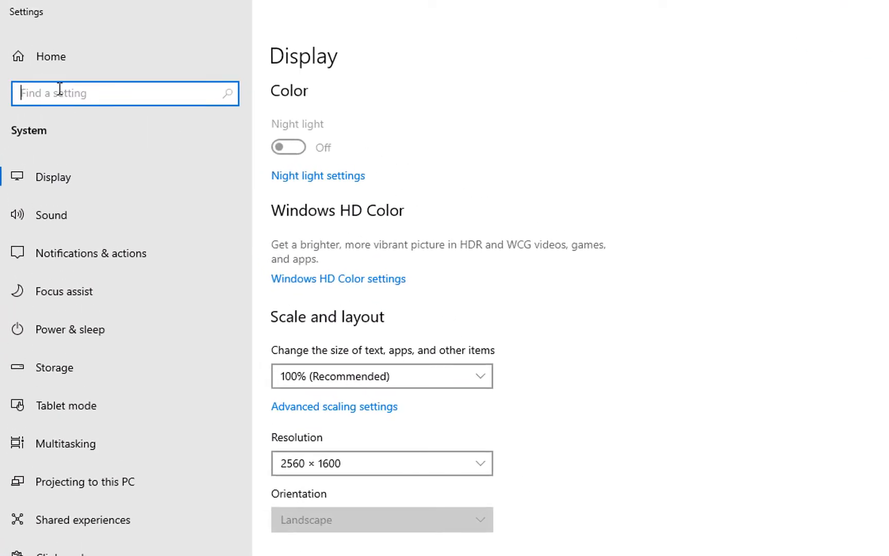
{"action": "type", "text": "id"}
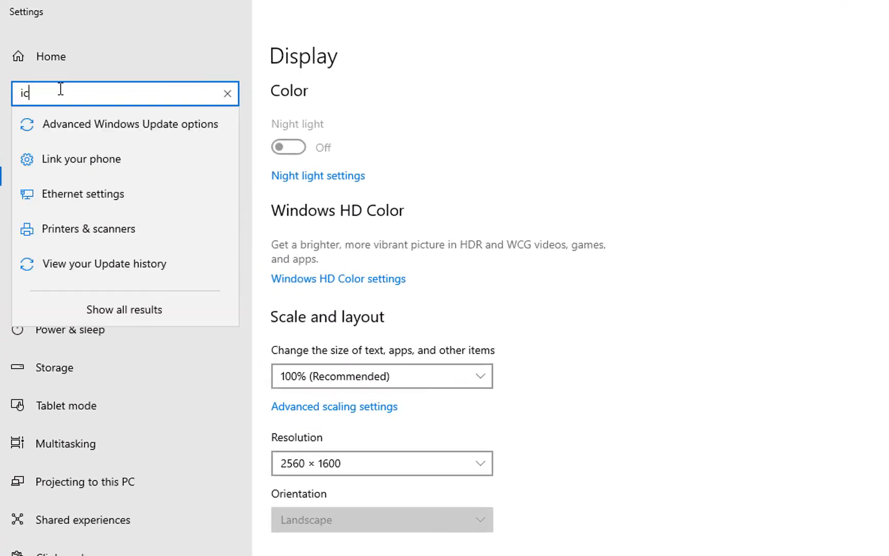
{"action": "type", "text": "cons"}
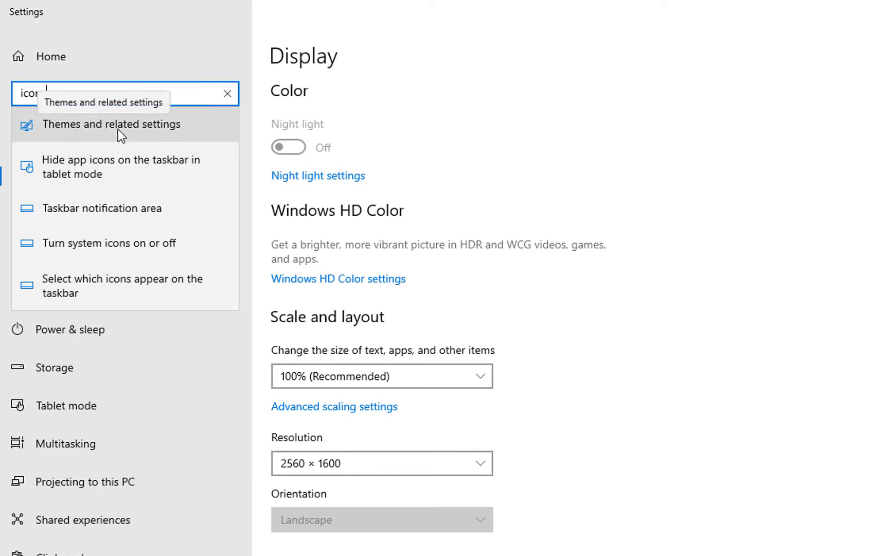
{"action": "left_click", "coordinate": [111, 123]}
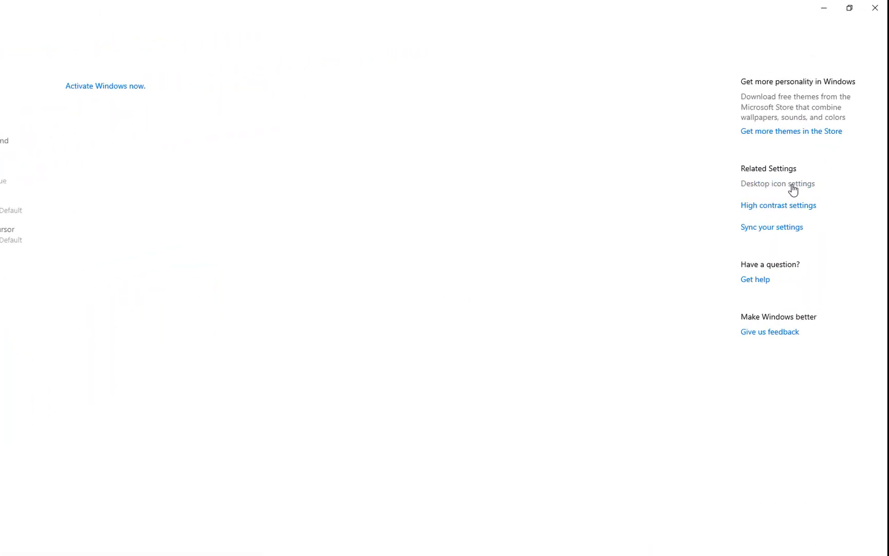
Step: Enable the Computer desktop icon so This PC appears on the desktop
{"action": "left_click", "coordinate": [777, 183]}
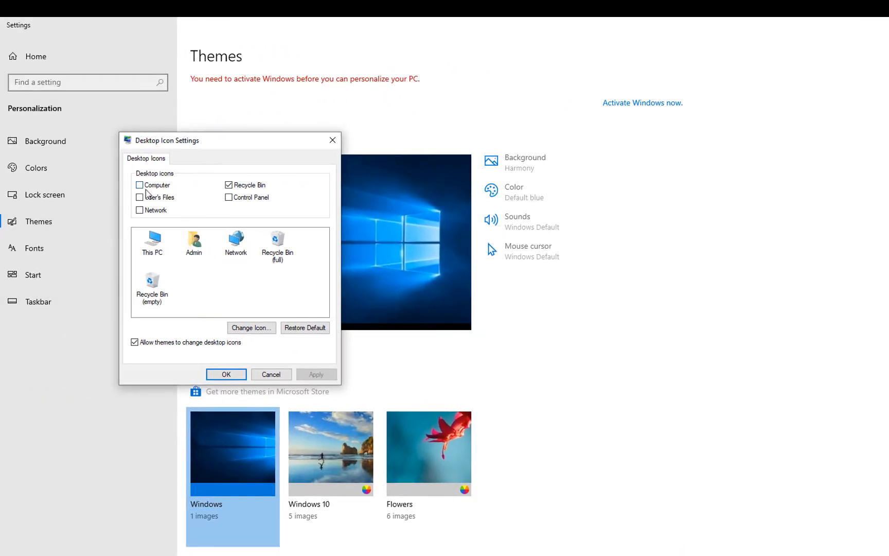
{"action": "left_click", "coordinate": [140, 184]}
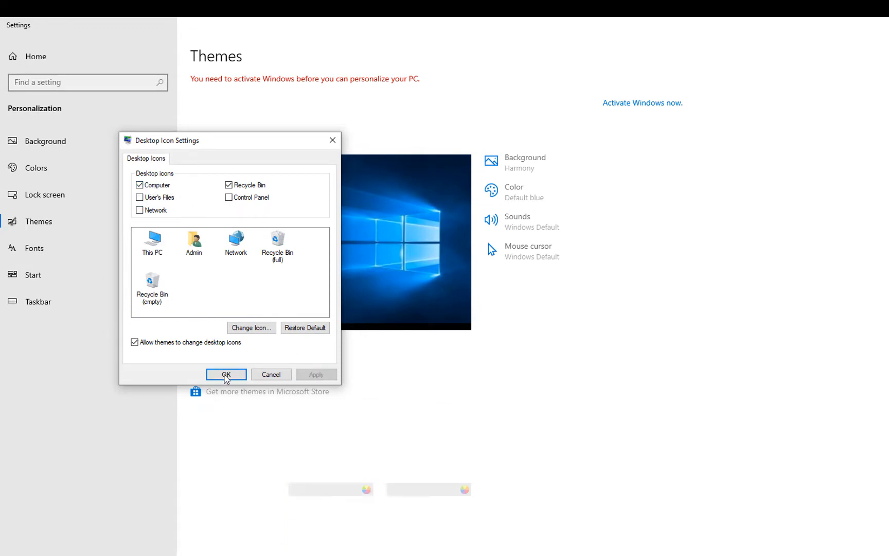
{"action": "left_click", "coordinate": [225, 373]}
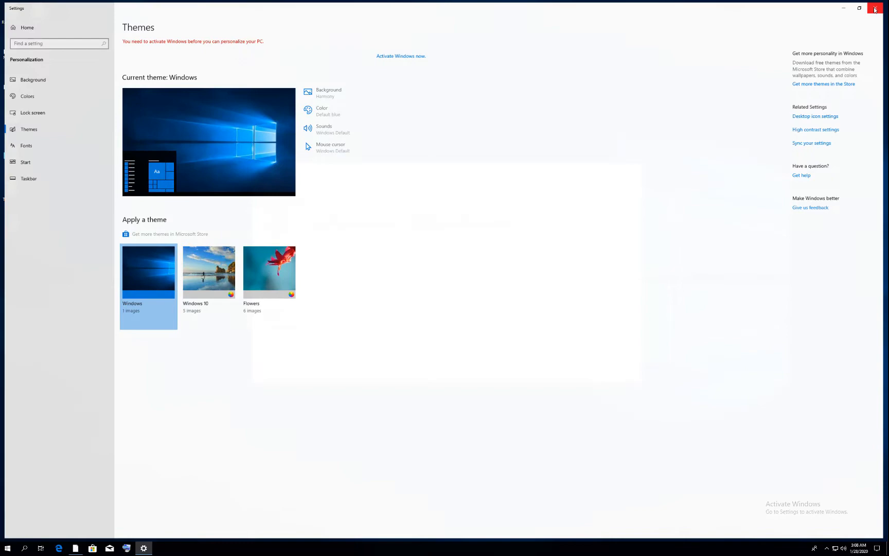
{"action": "left_click", "coordinate": [875, 10]}
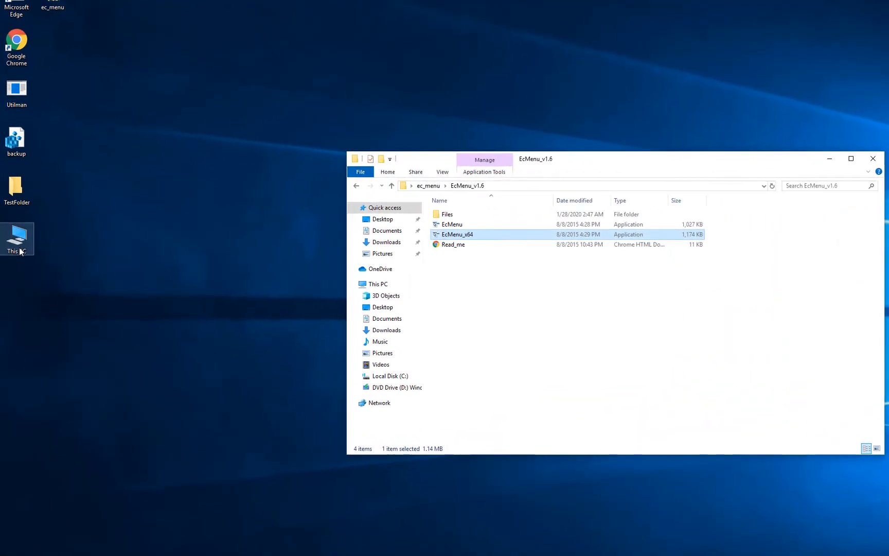
{"action": "right_click", "coordinate": [12, 236]}
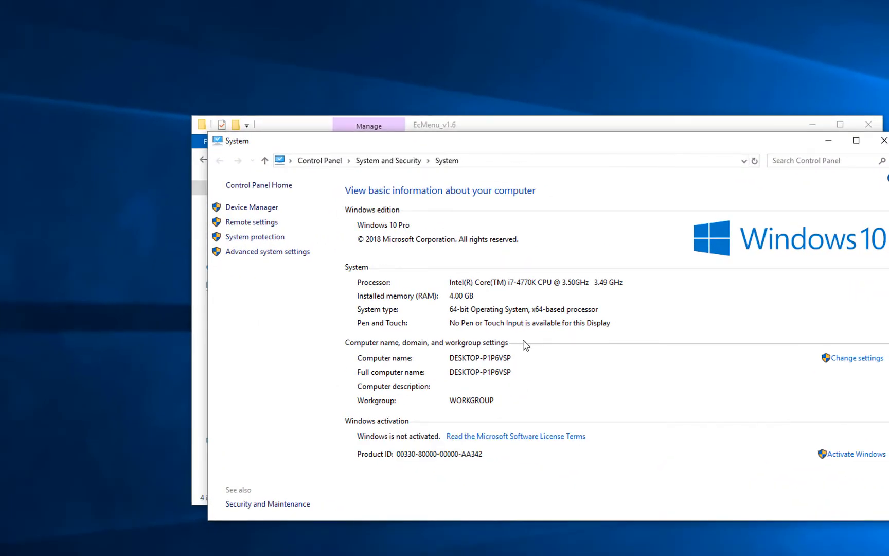
{"action": "mouse_move", "coordinate": [466, 317]}
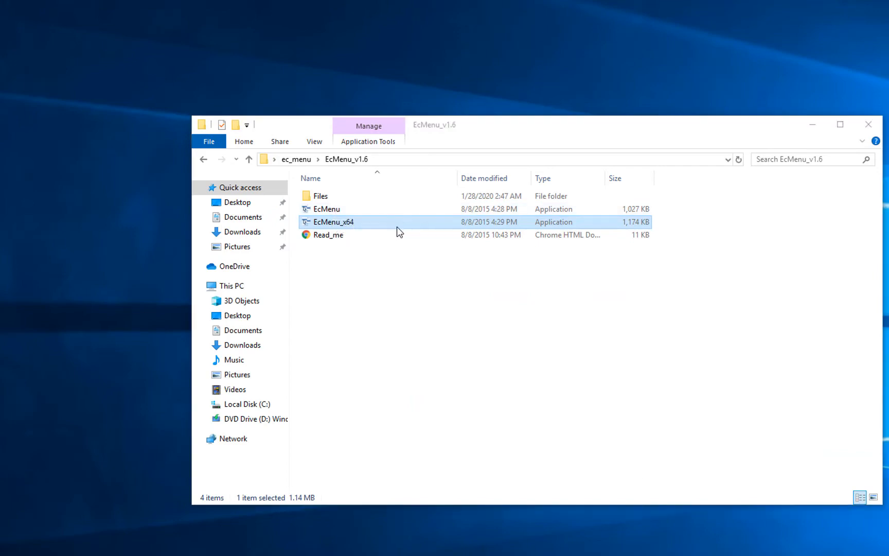
Step: In EcMenu_x64, tick Take Ownership and Block Access under Folder Context Menu, apply and close
{"action": "double_click", "coordinate": [334, 221]}
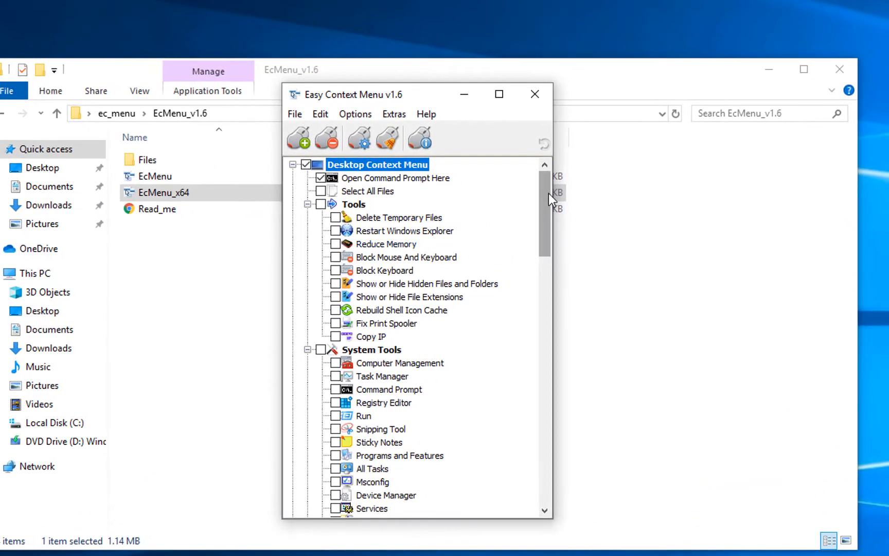
{"action": "scroll", "scroll_direction": "down", "scroll_amount": 3}
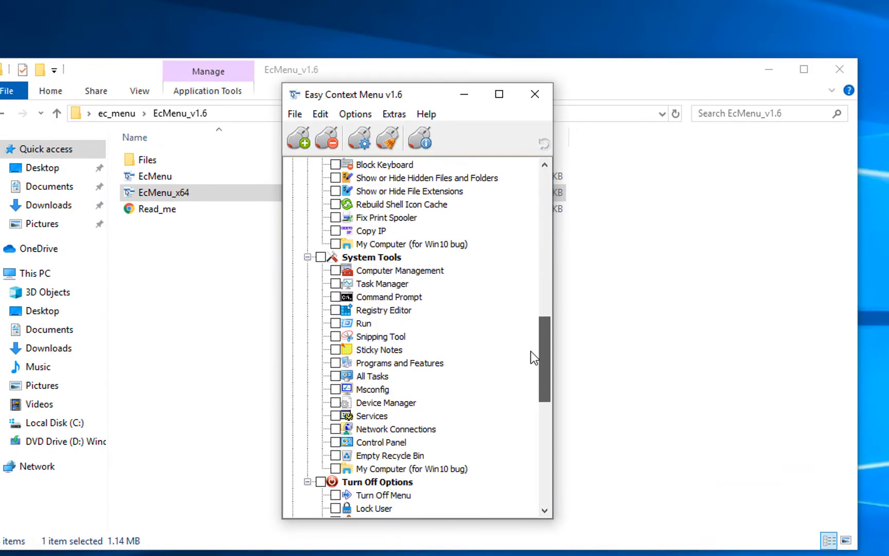
{"action": "scroll", "scroll_direction": "down", "scroll_amount": 3}
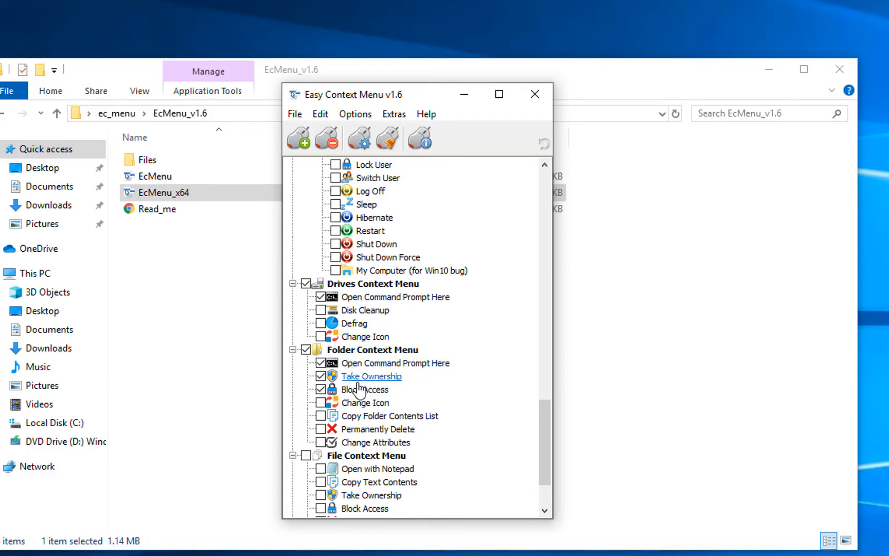
{"action": "mouse_move", "coordinate": [391, 390]}
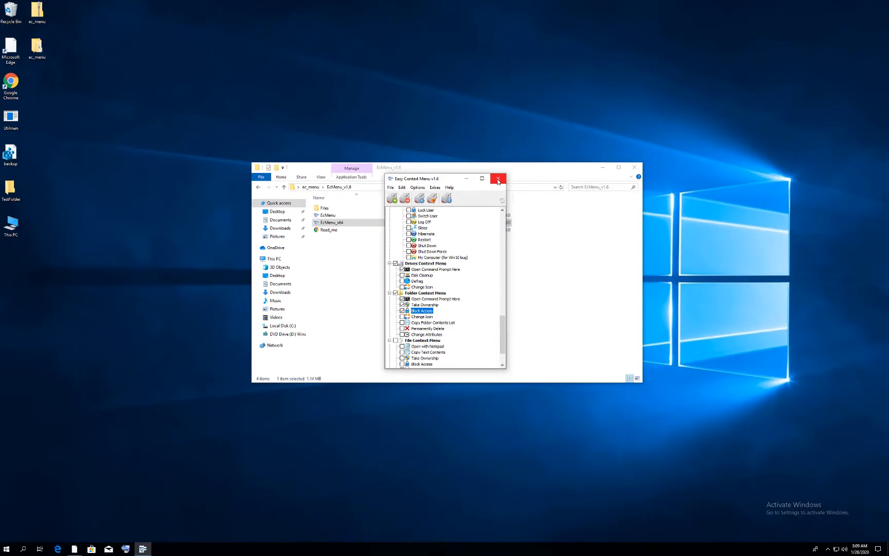
{"action": "left_click", "coordinate": [498, 178]}
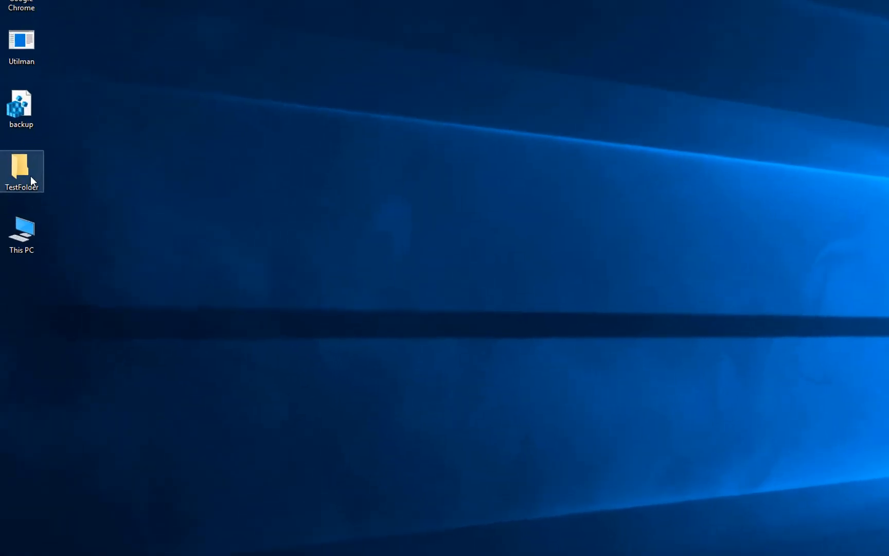
Step: Choose Take Ownership from TestFolder's right-click menu on the desktop
{"action": "right_click", "coordinate": [20, 168]}
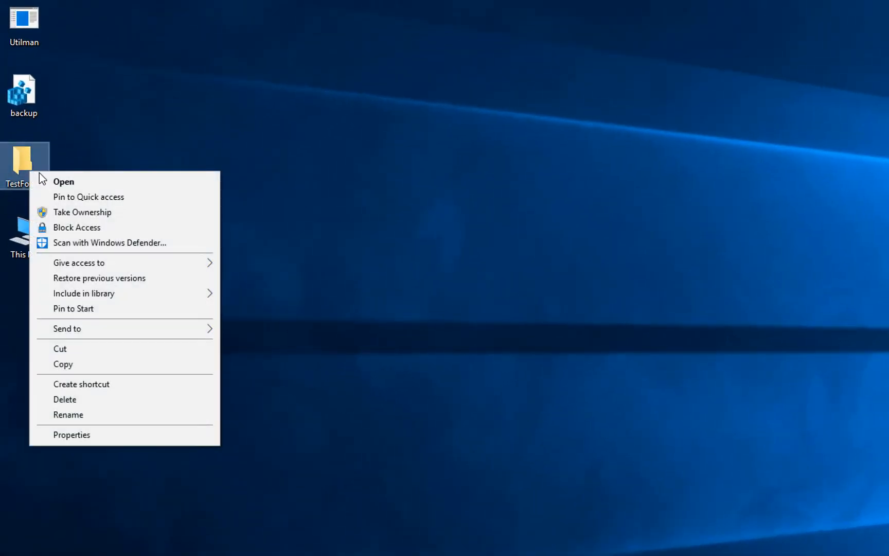
{"action": "mouse_move", "coordinate": [76, 227]}
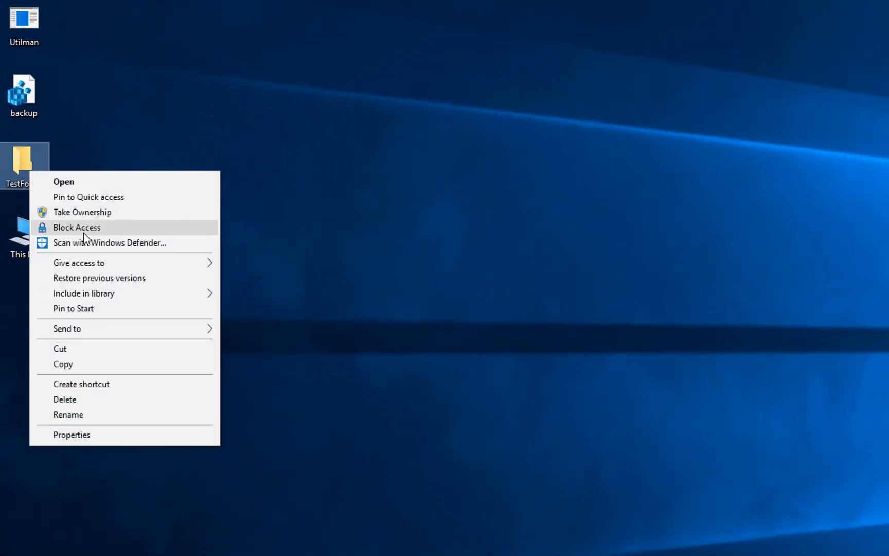
{"action": "mouse_move", "coordinate": [82, 212]}
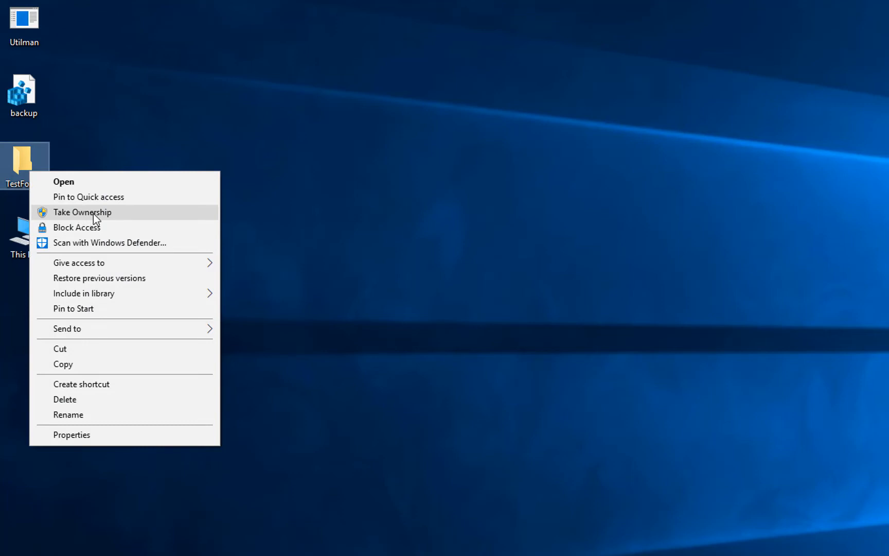
{"action": "left_click", "coordinate": [82, 212]}
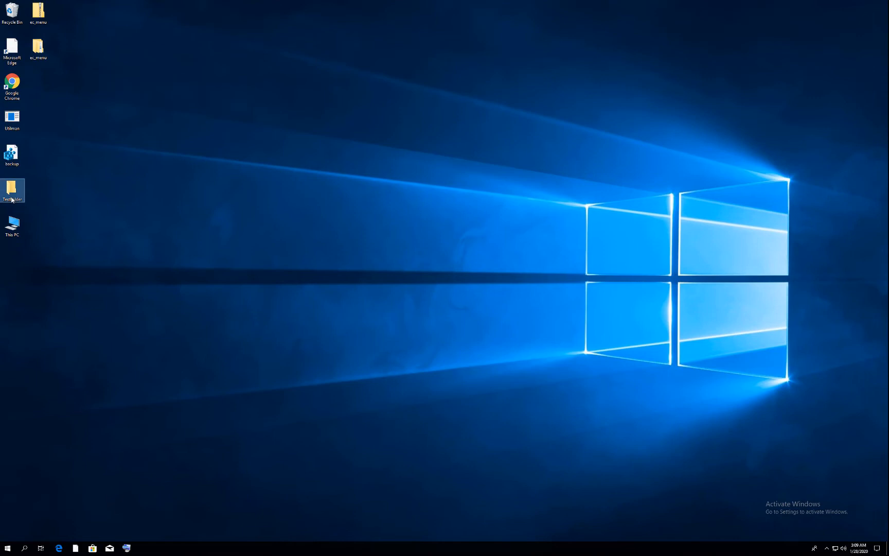
Step: Confirm TestFolder opens and is empty, then close its window
{"action": "double_click", "coordinate": [12, 191]}
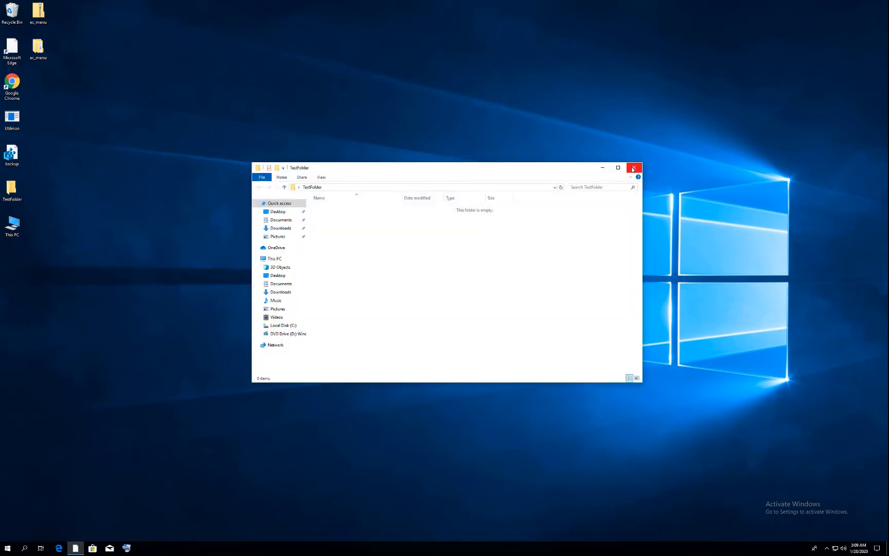
{"action": "left_click", "coordinate": [634, 168]}
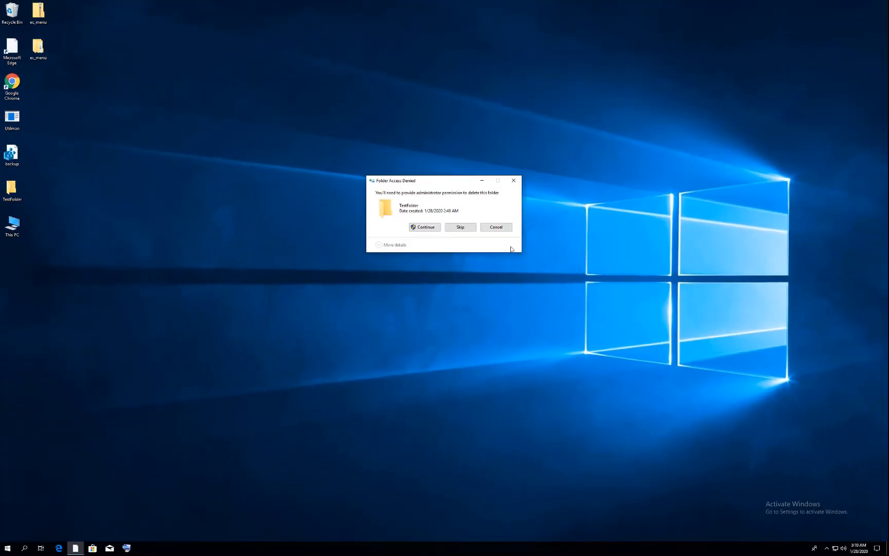
Step: Attempt deleting TestFolder and answer the Folder Access Denied administrator prompt
{"action": "left_click", "coordinate": [494, 226]}
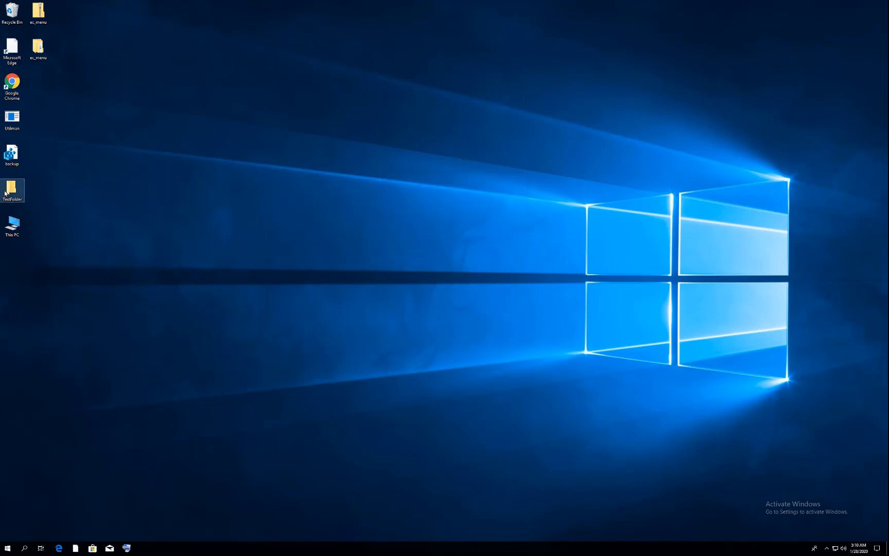
{"action": "right_click", "coordinate": [11, 190]}
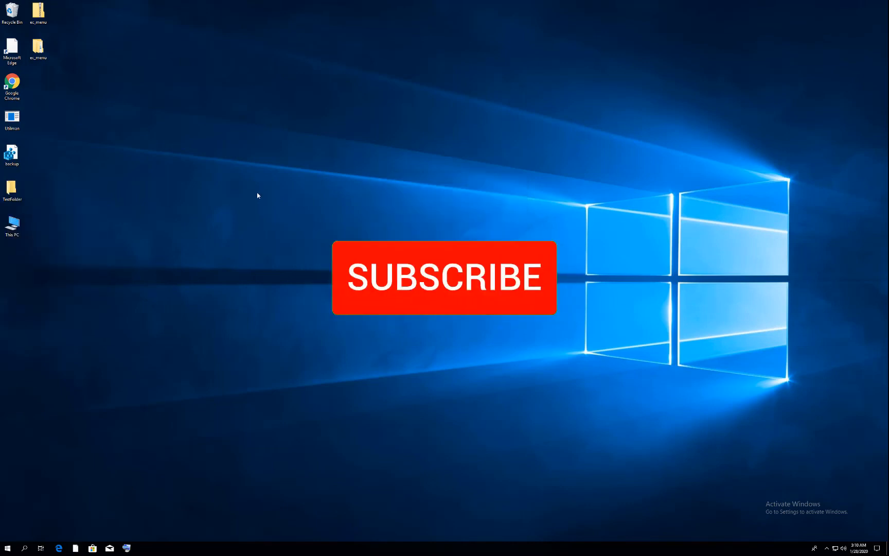
{"action": "left_click", "coordinate": [443, 276]}
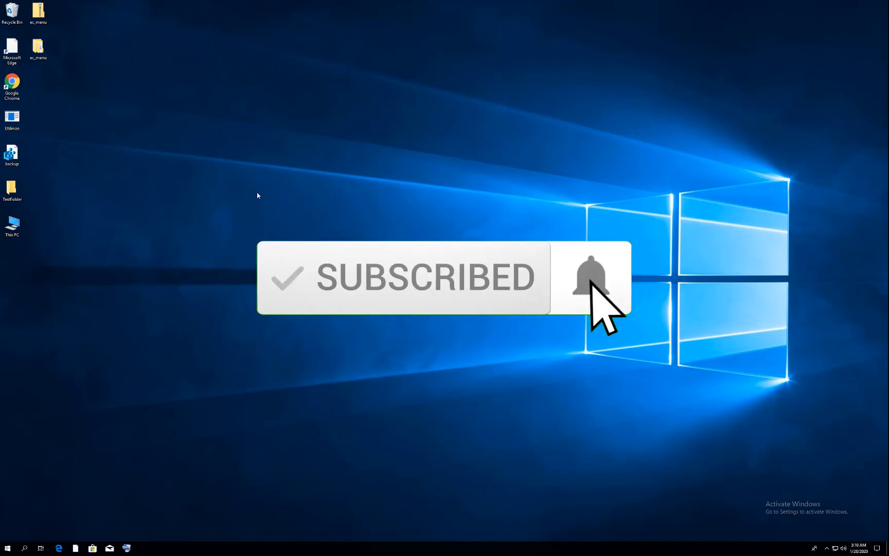